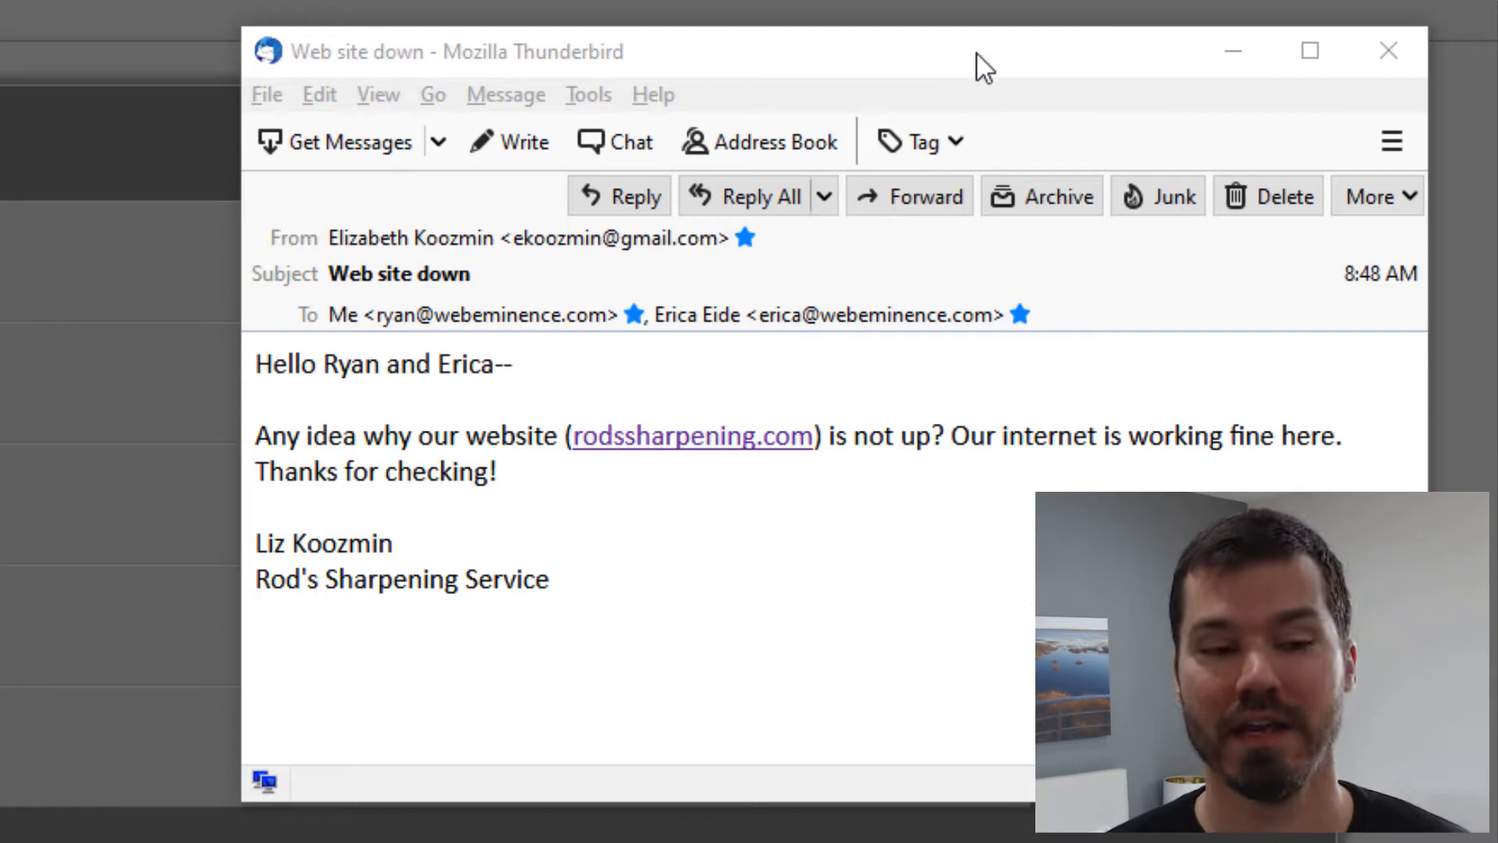
# - Open the rodssharpening.com link from the 'Web site down' email in the browser
pyautogui.click(691, 435)
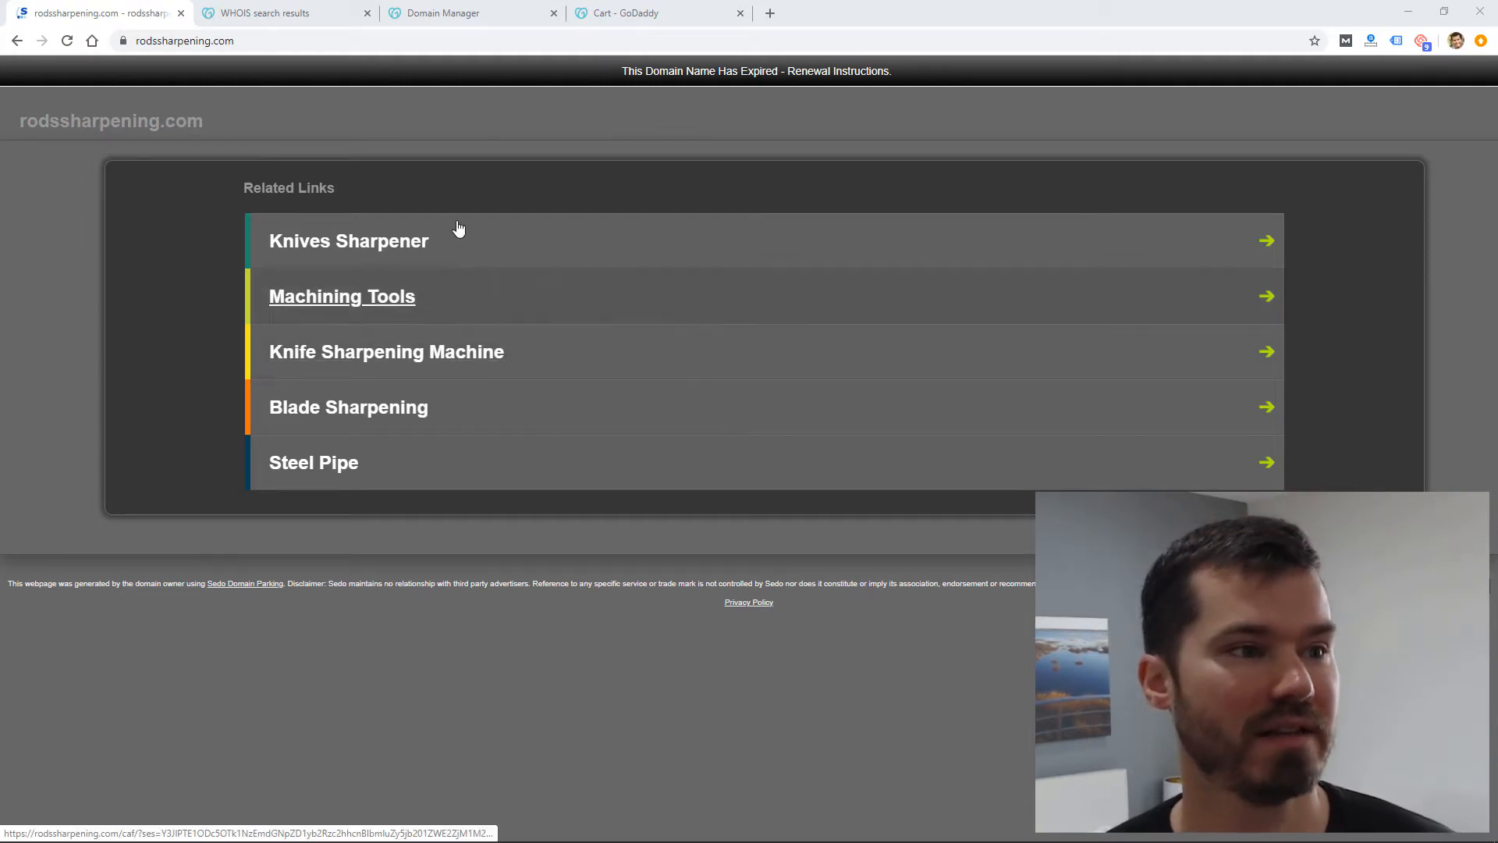
pyautogui.moveTo(425, 114)
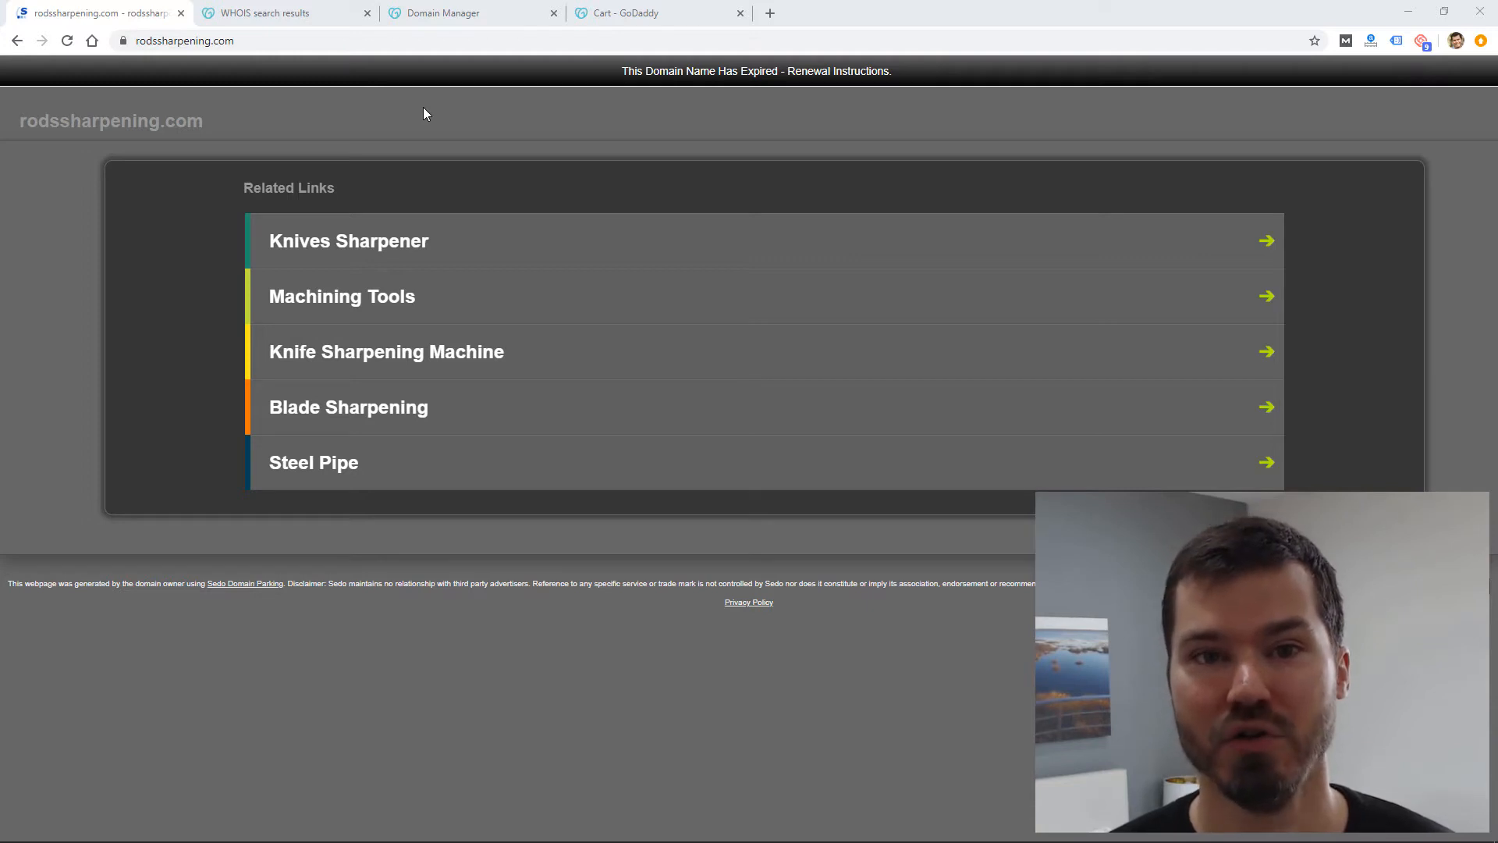
# - Review the WHOIS registrar and expiry for rodssharpening.com, then show the My Domains list
pyautogui.click(278, 13)
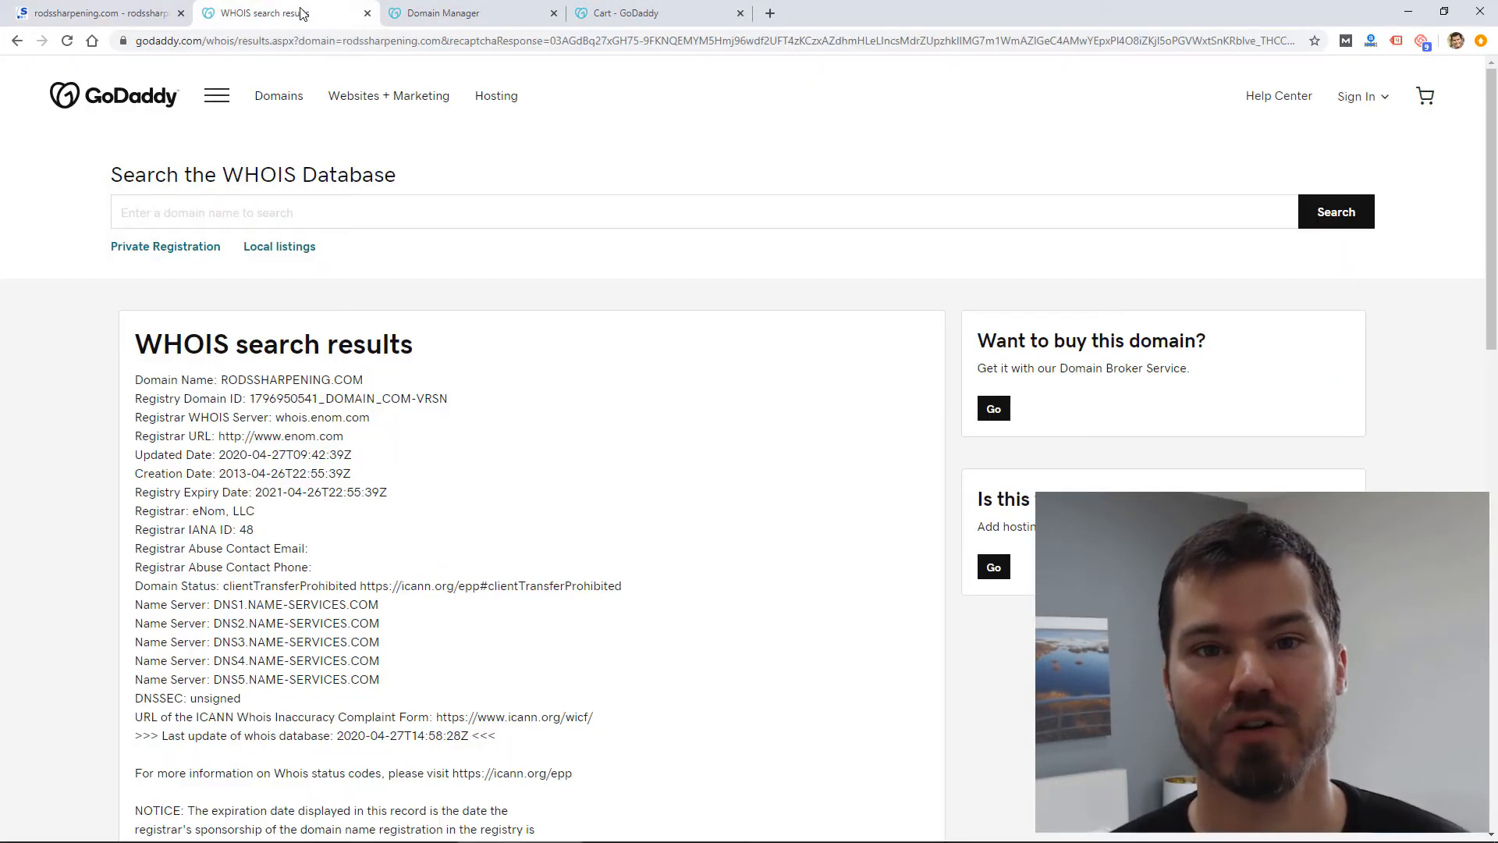
pyautogui.moveTo(211, 76)
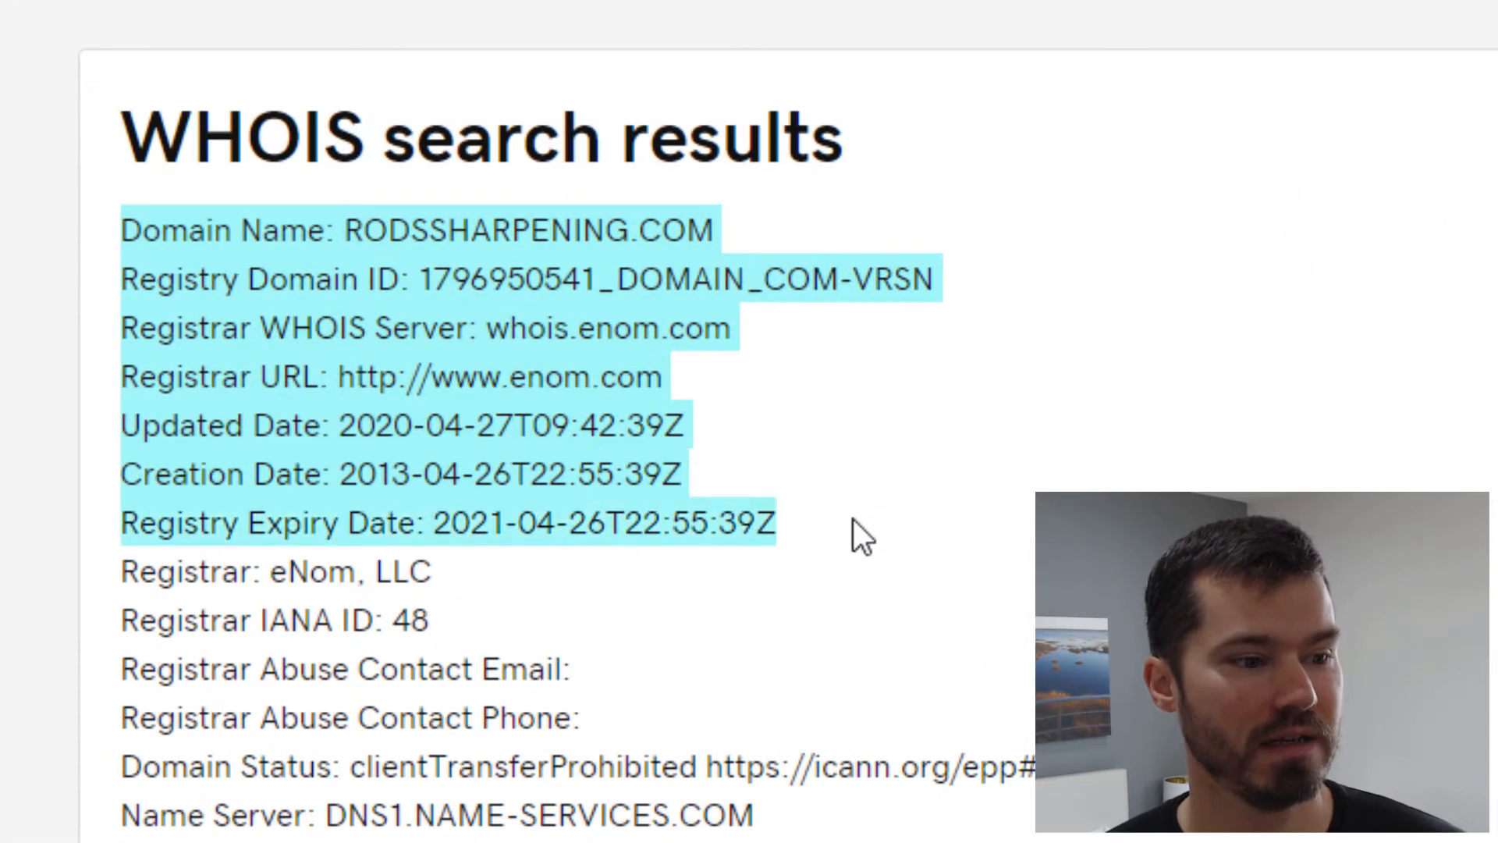
pyautogui.moveTo(516, 377)
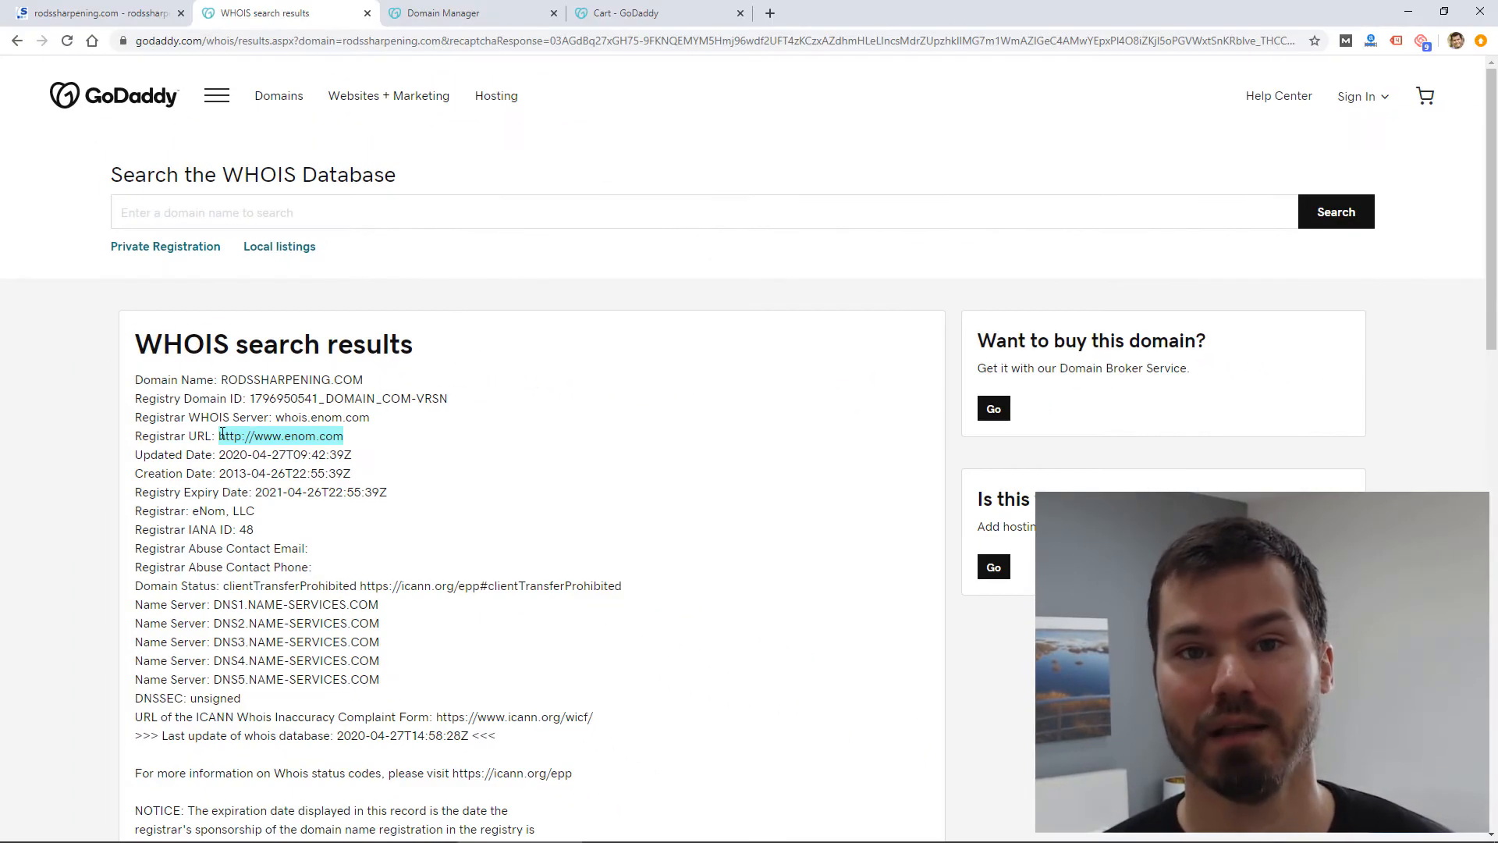
pyautogui.click(450, 12)
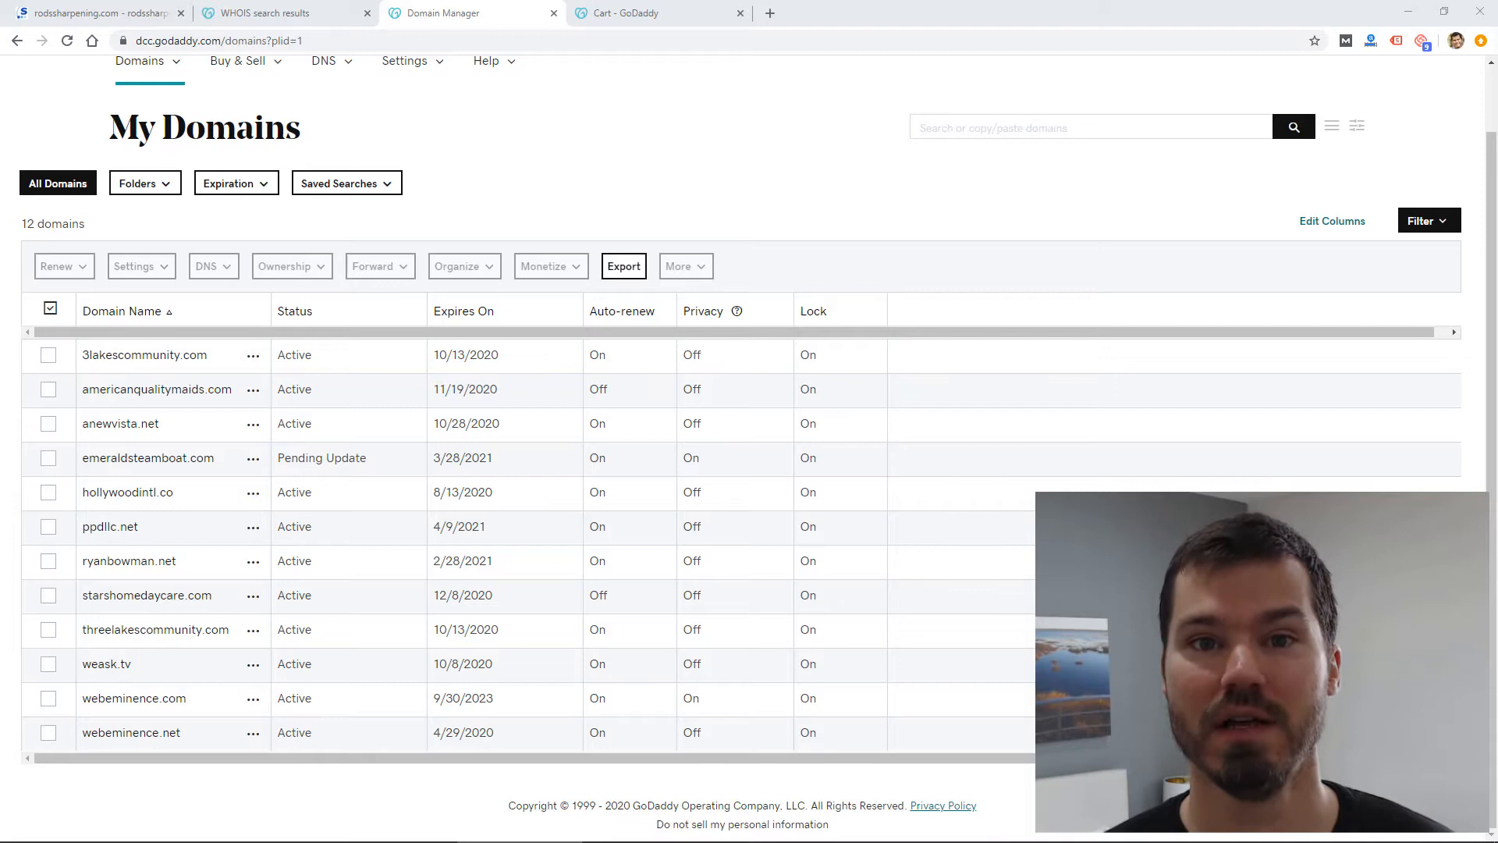
# - Show the My Profile page with the account's contact email and USD currency
pyautogui.scroll(3)
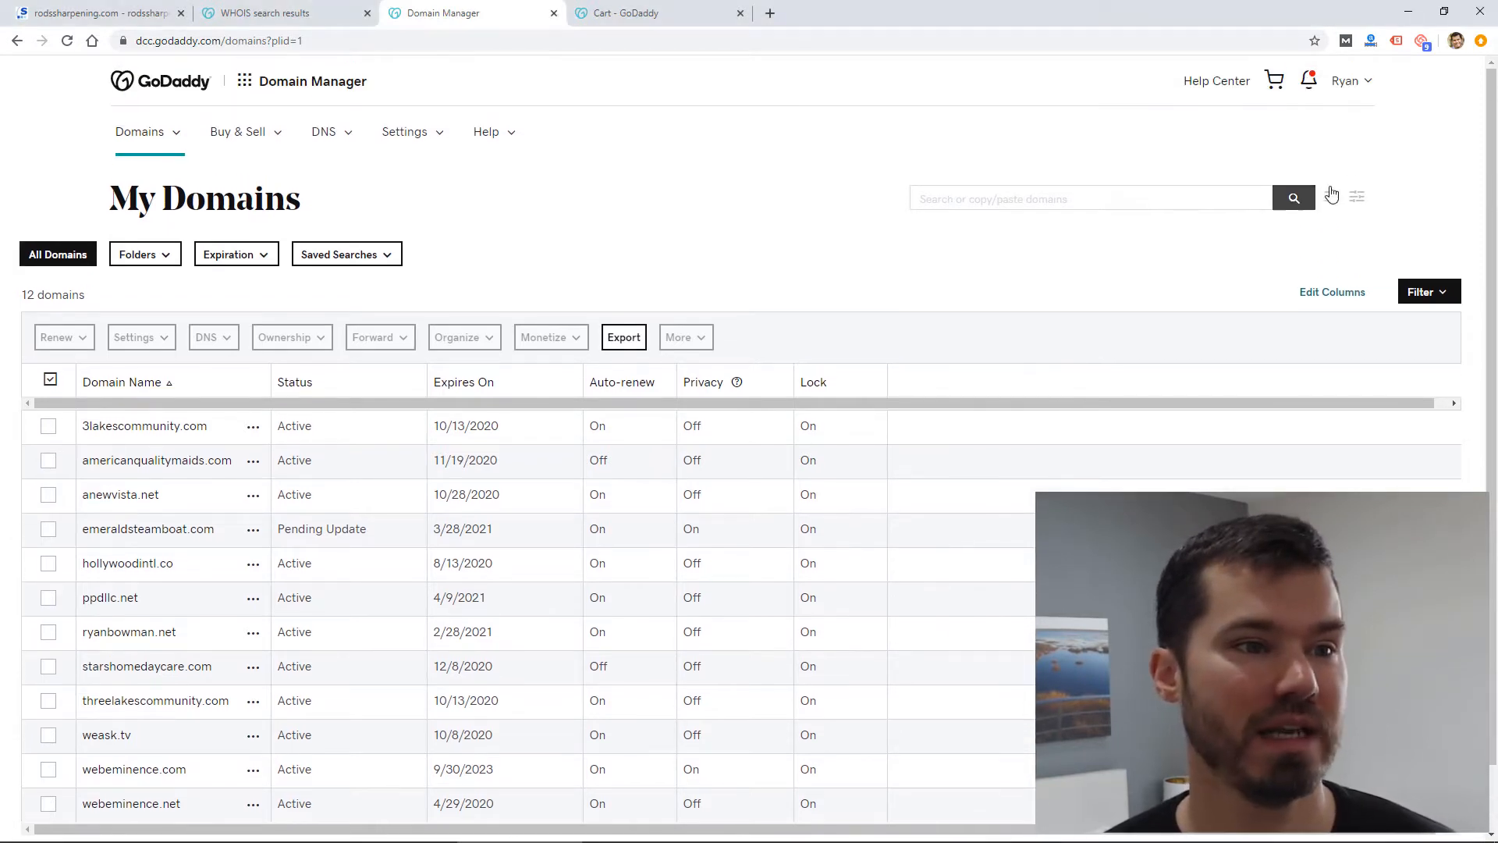
pyautogui.moveTo(1369, 84)
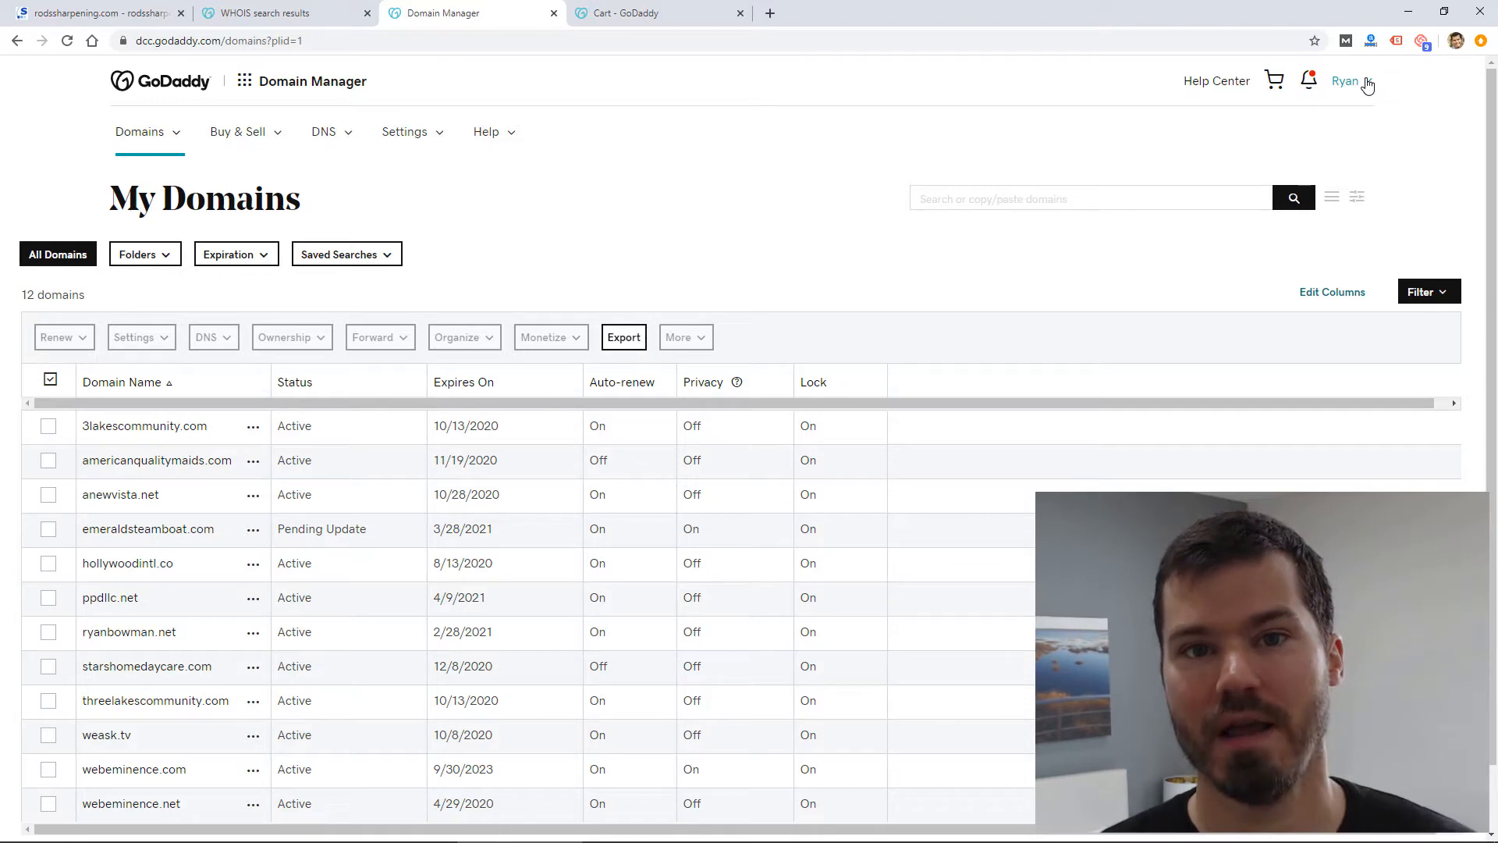
pyautogui.click(1344, 79)
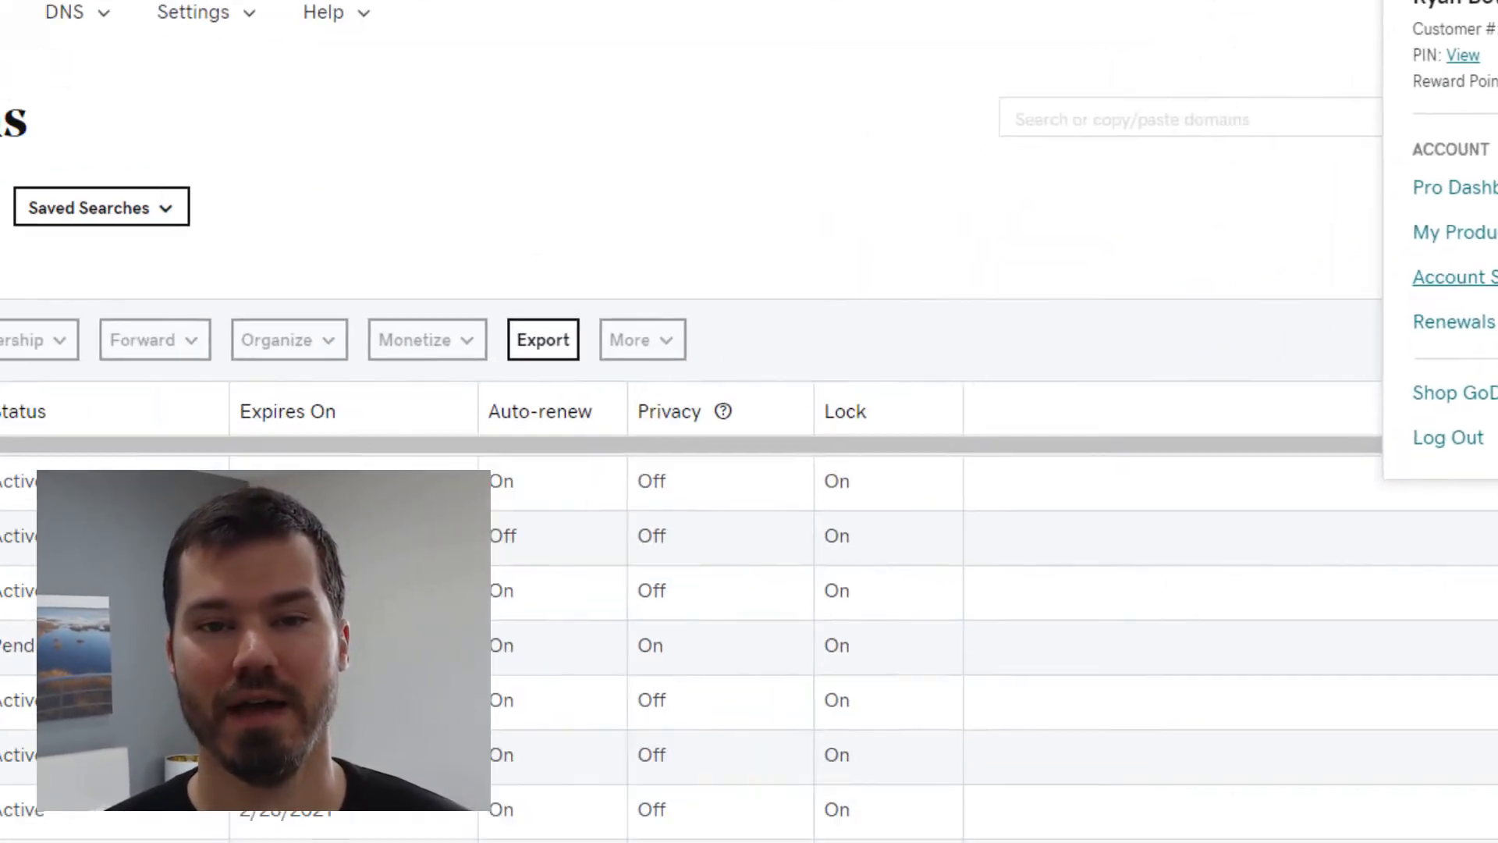
pyautogui.click(1454, 277)
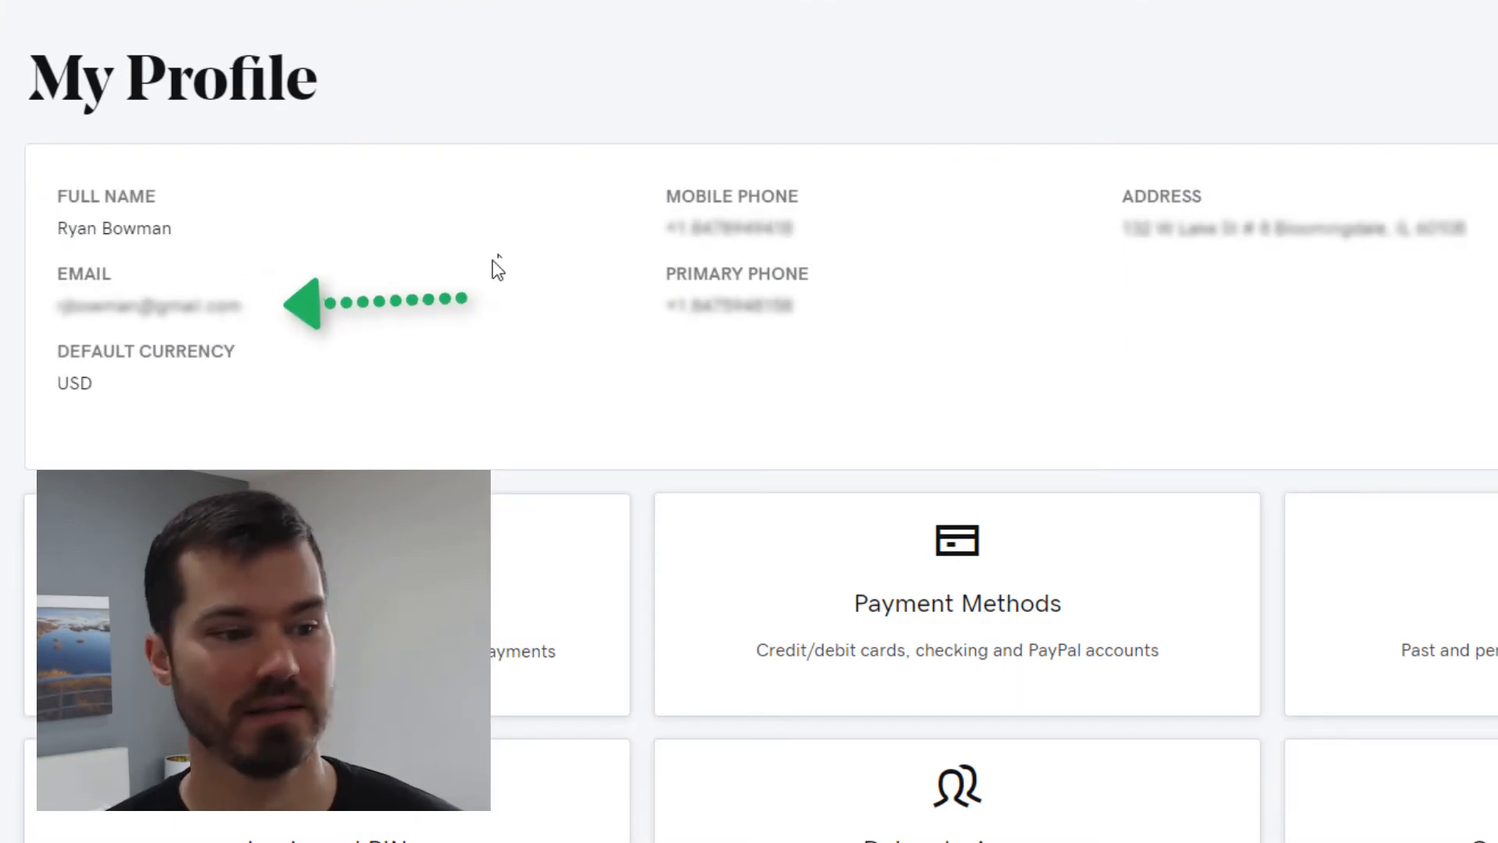
# - Return to My Domains to check each domain's Auto-renew toggle
pyautogui.click(448, 12)
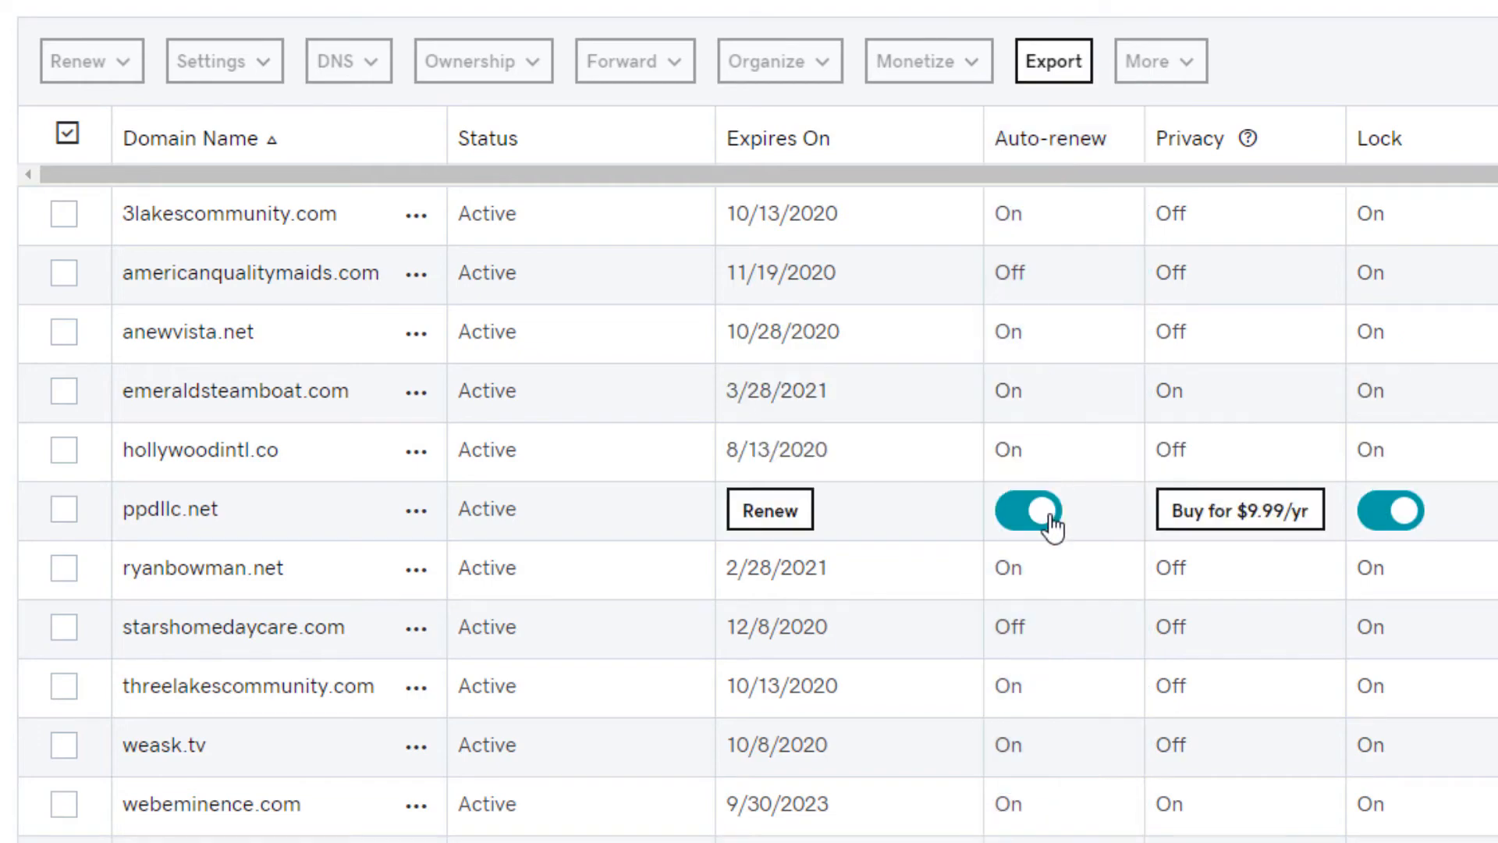
# - Show the checkout cart with the one-year .COM registration at $11.99
pyautogui.scroll(3)
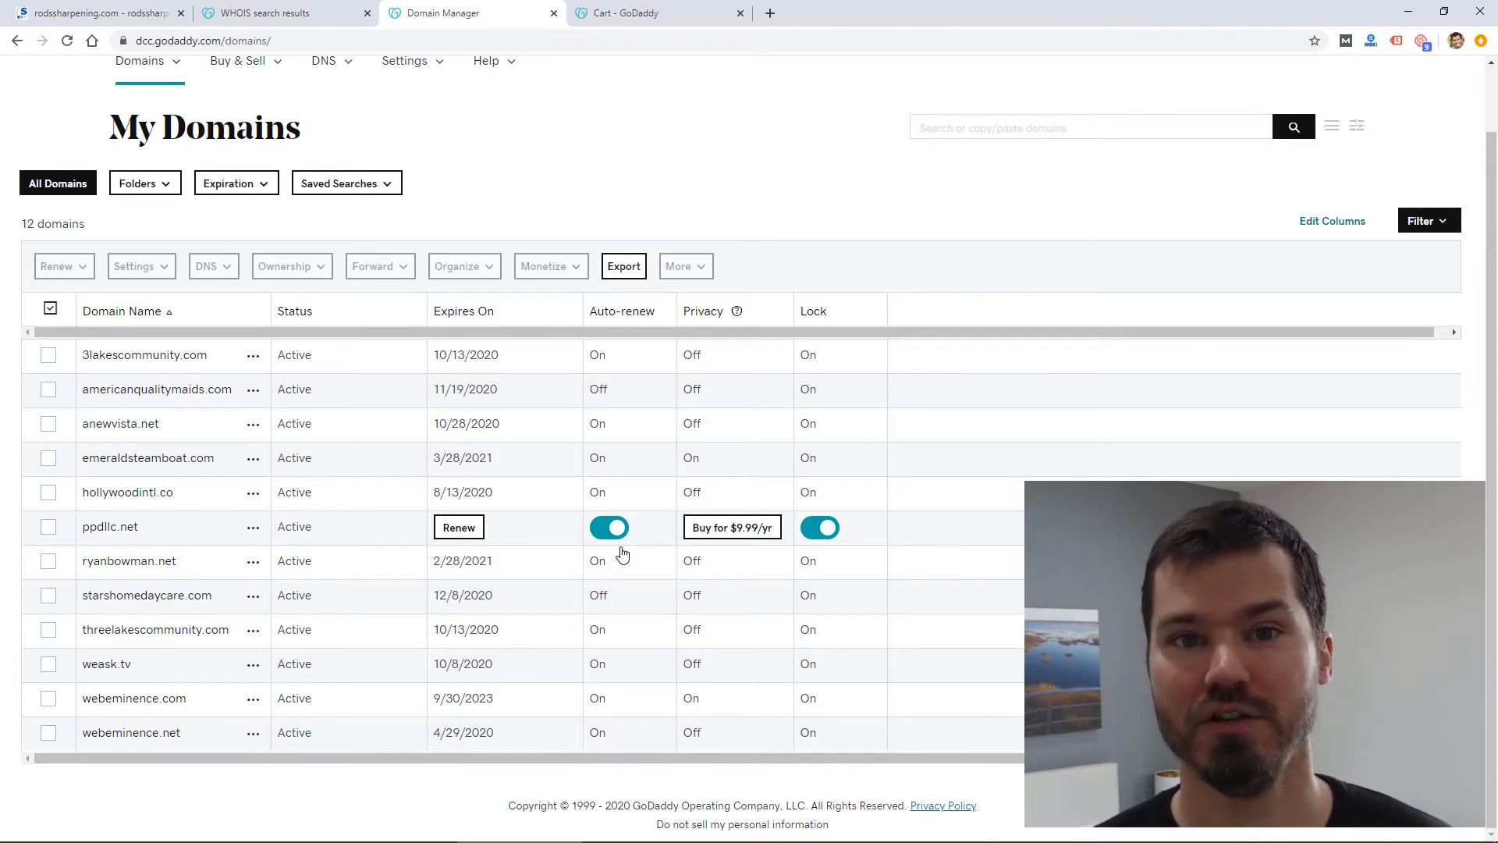
pyautogui.click(643, 12)
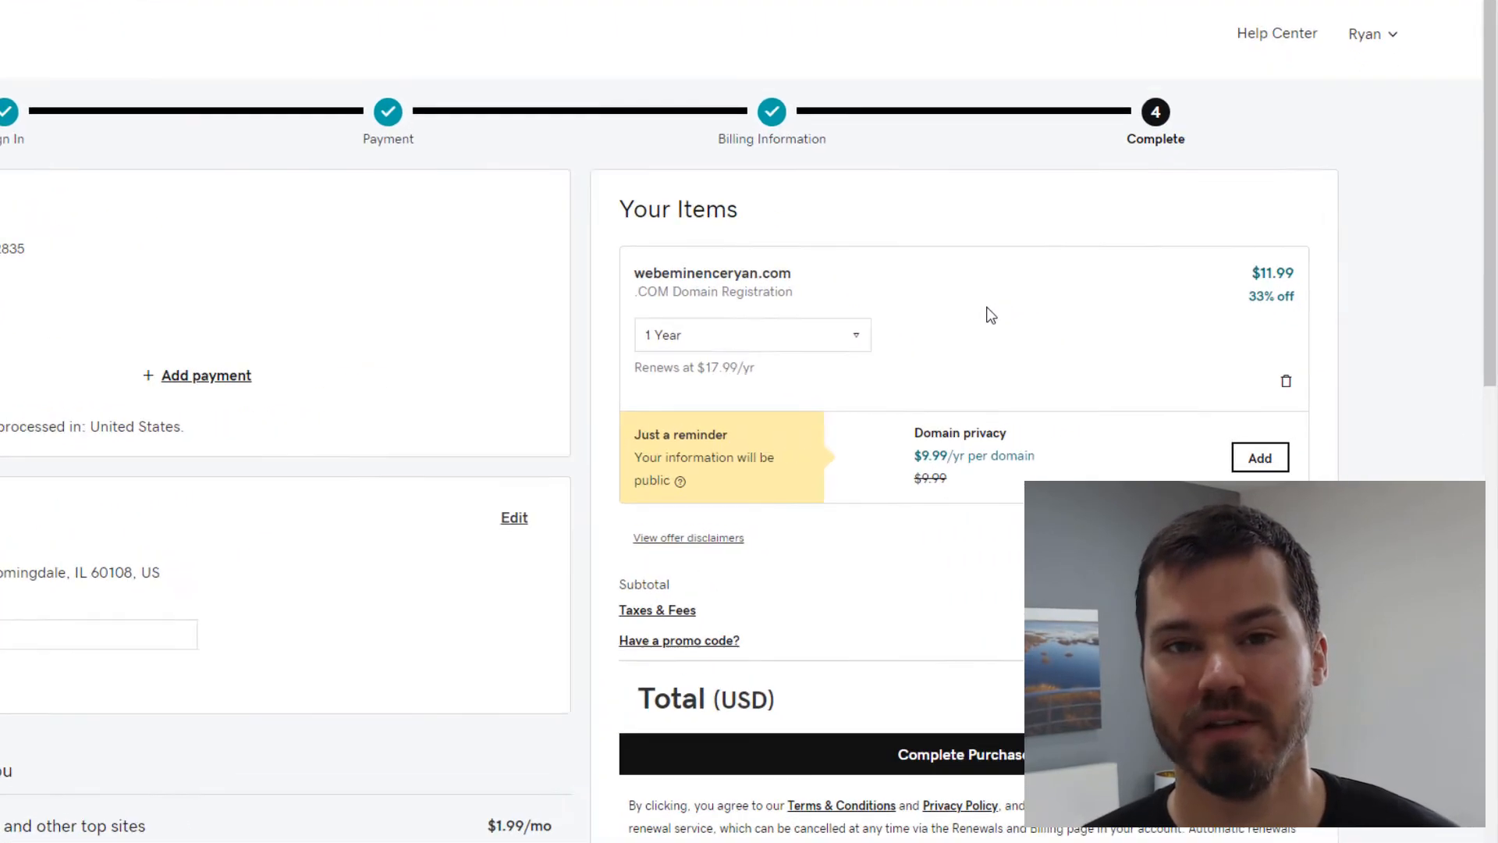
pyautogui.click(752, 334)
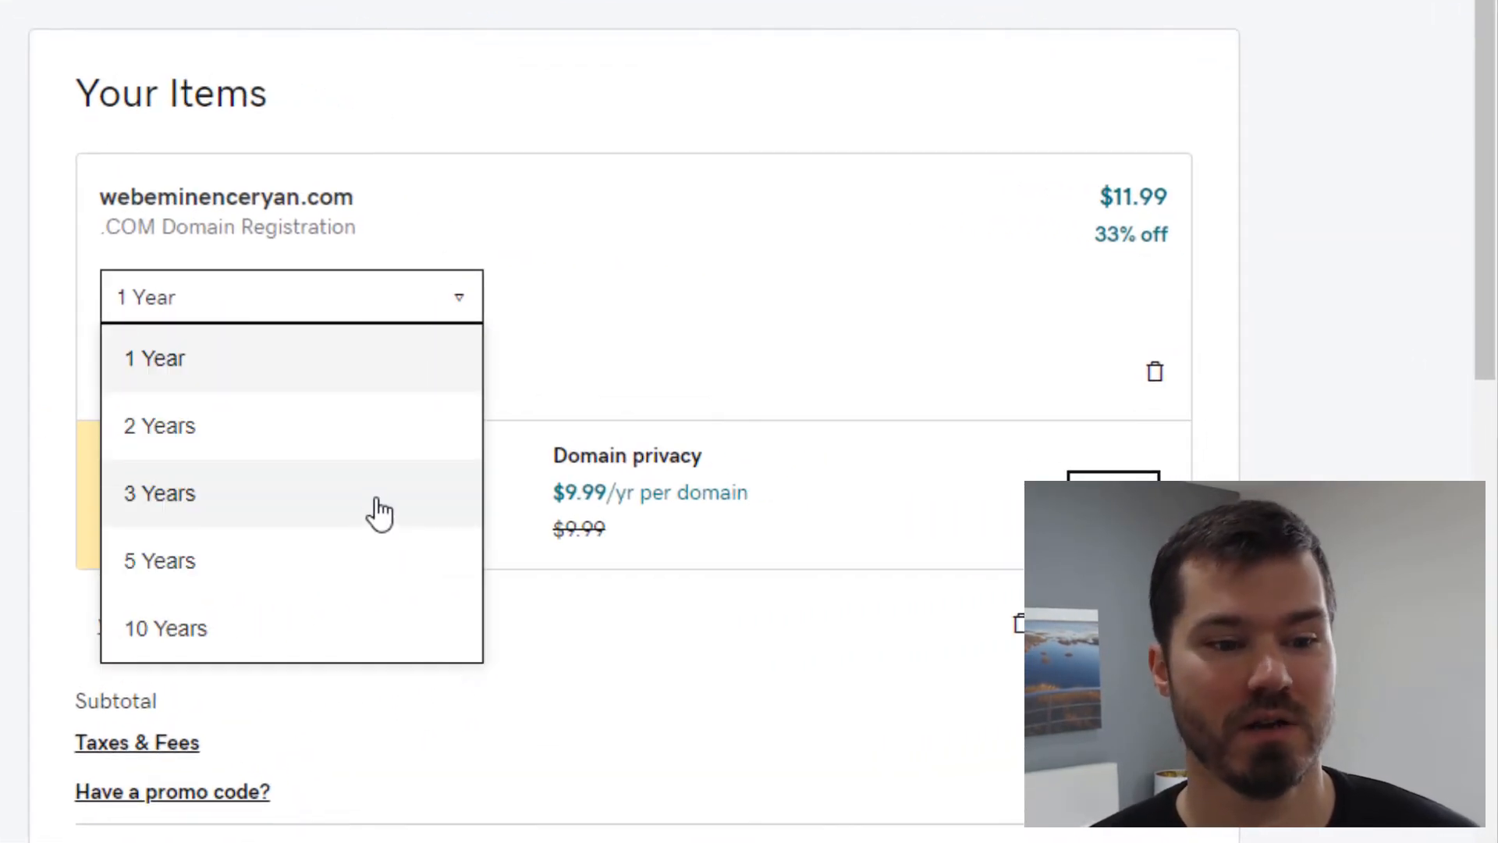
pyautogui.moveTo(359, 572)
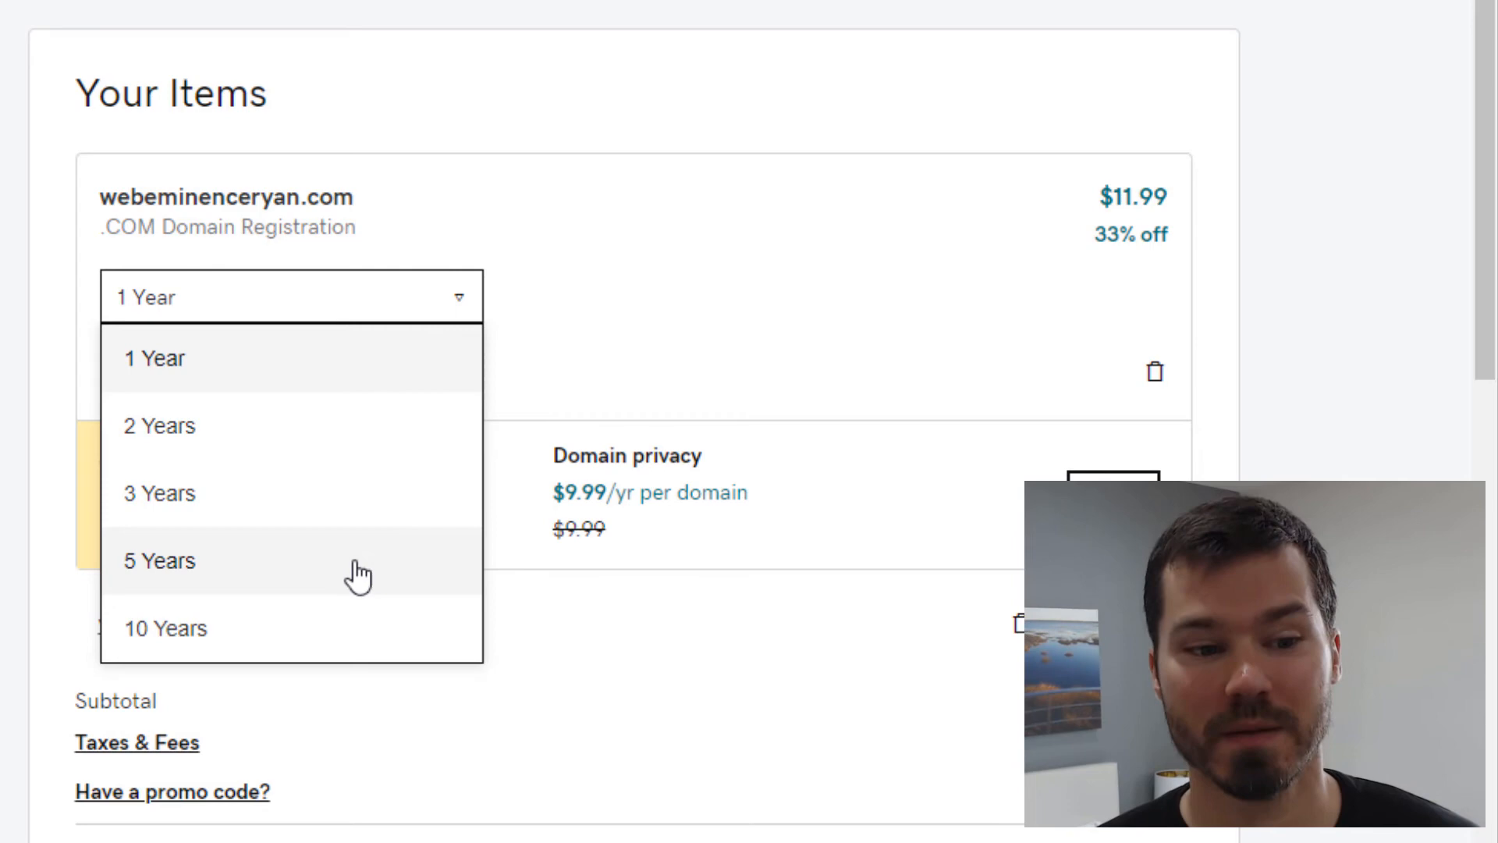
pyautogui.moveTo(674, 306)
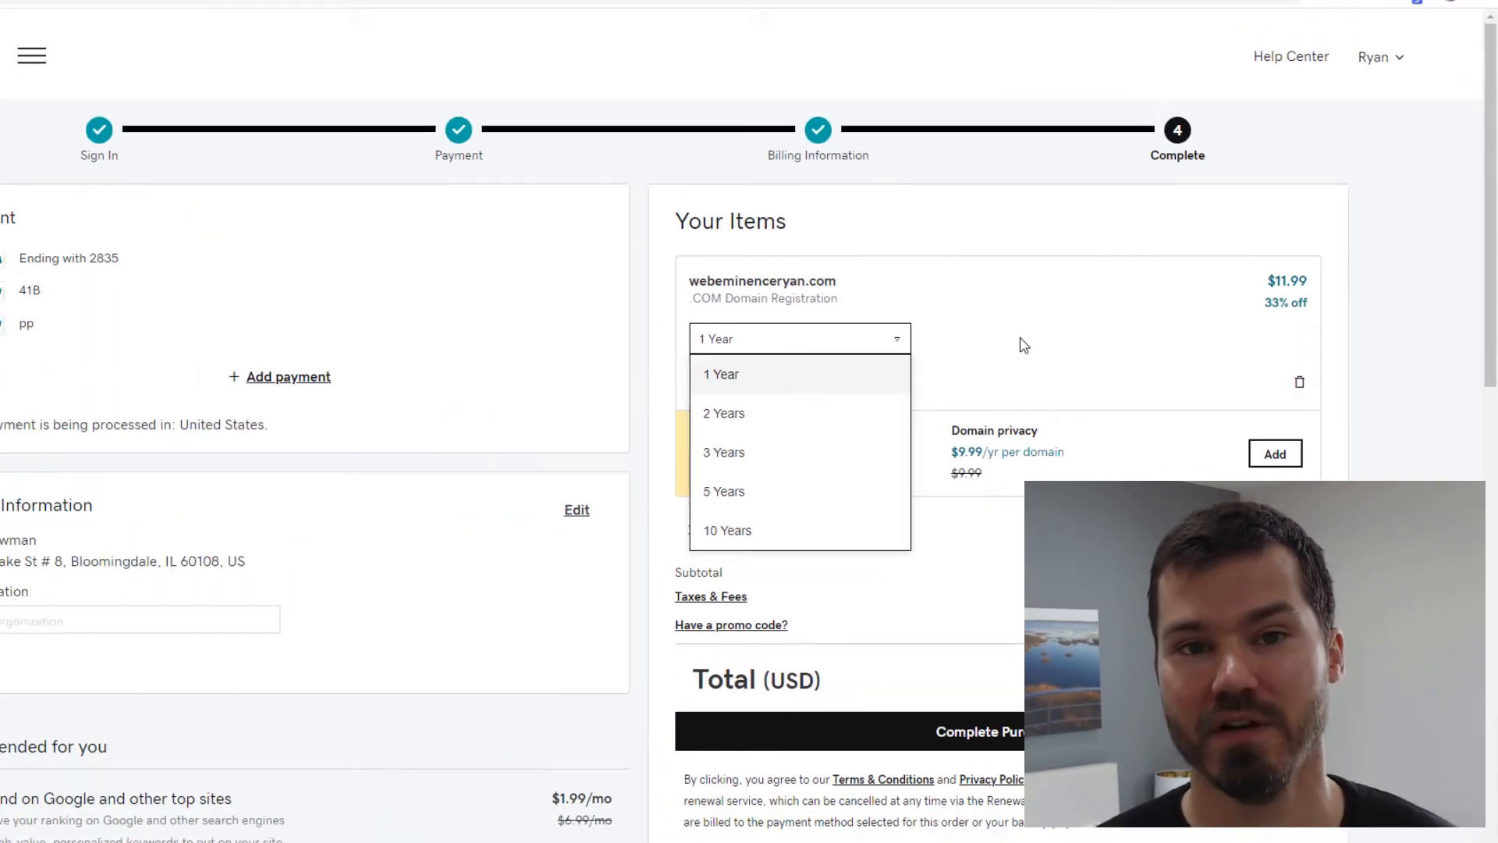
pyautogui.click(720, 373)
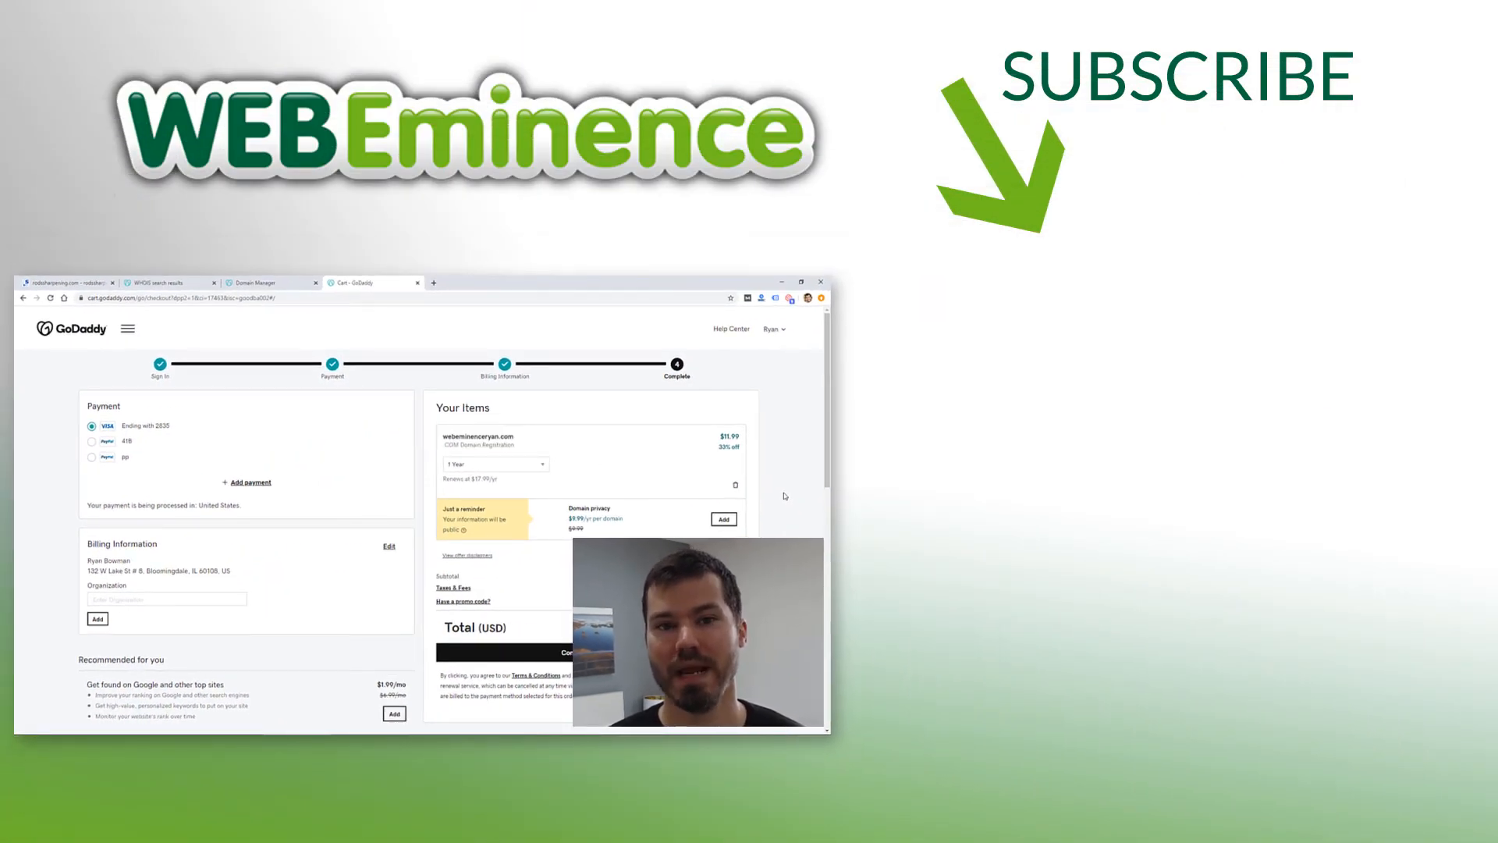
# - Return to the WHOIS search results for the expired domain
pyautogui.click(170, 282)
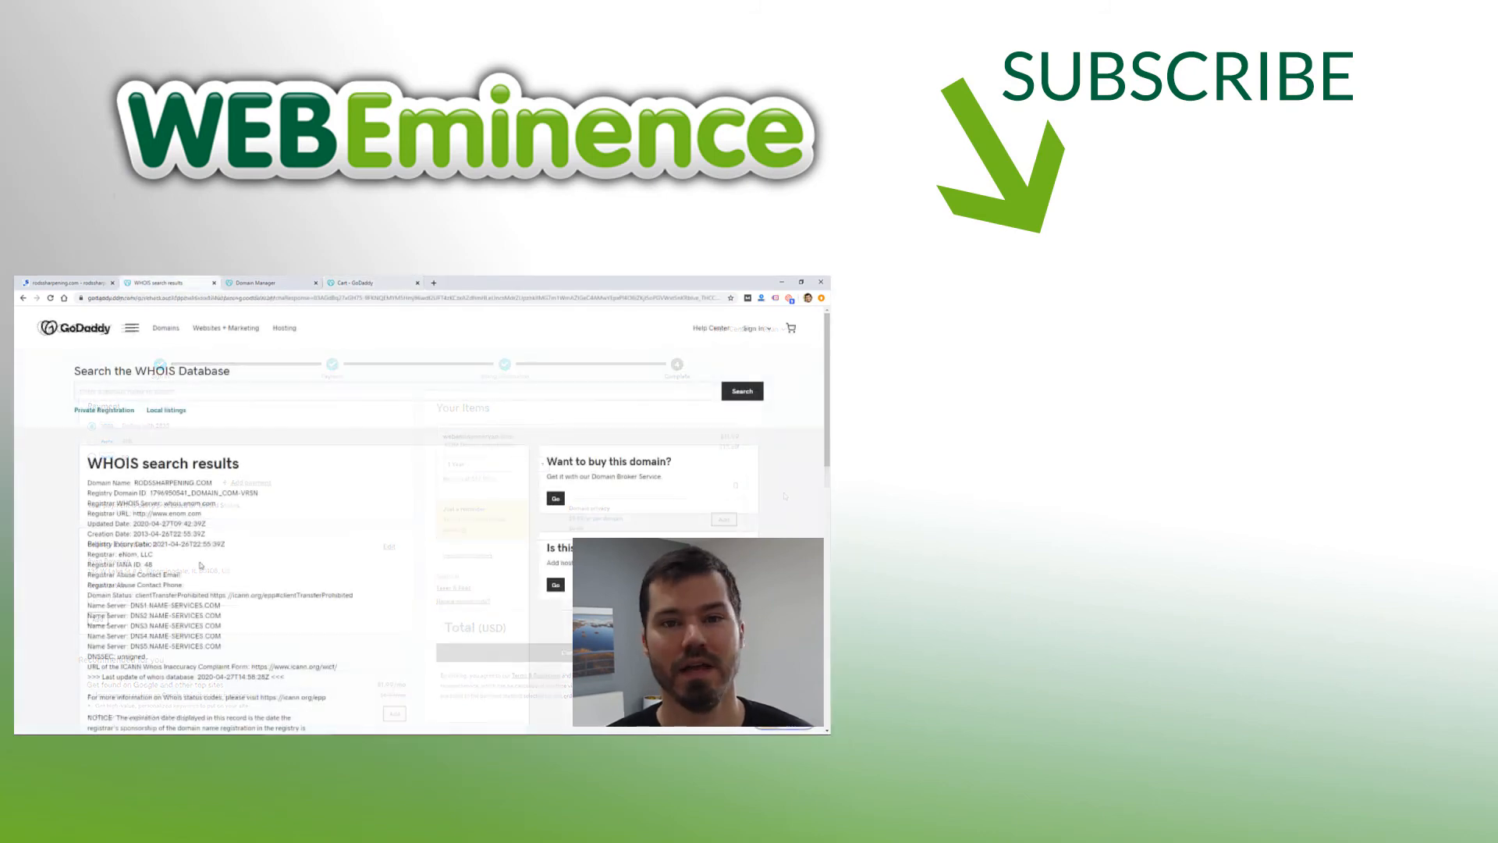